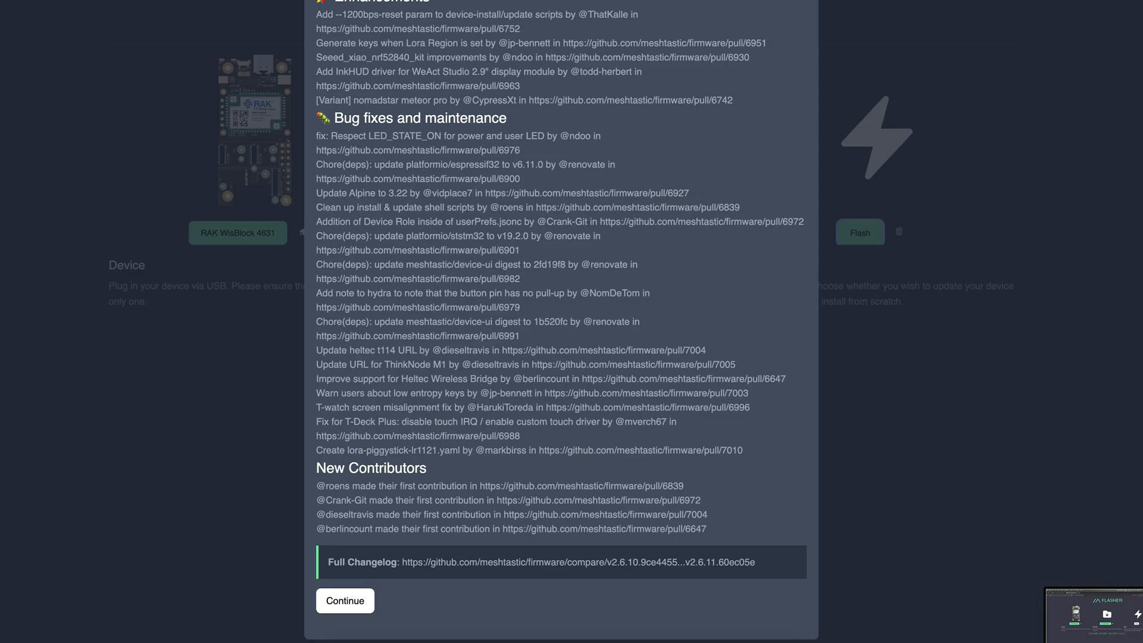
Dismiss the release notes to start downloading the RAK4631 firmware 2.6.11 UF2.
{"action": "left_click", "coordinate": [345, 601]}
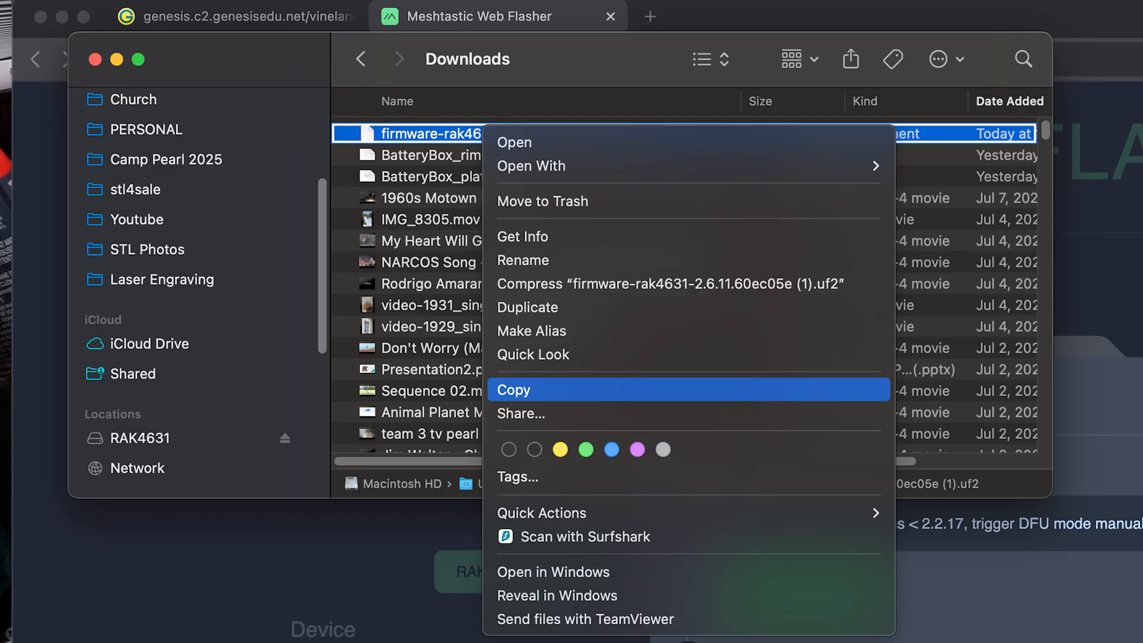
Open the RAK4631 drive in the Finder sidebar to view its bootloader files.
{"action": "left_click", "coordinate": [140, 437]}
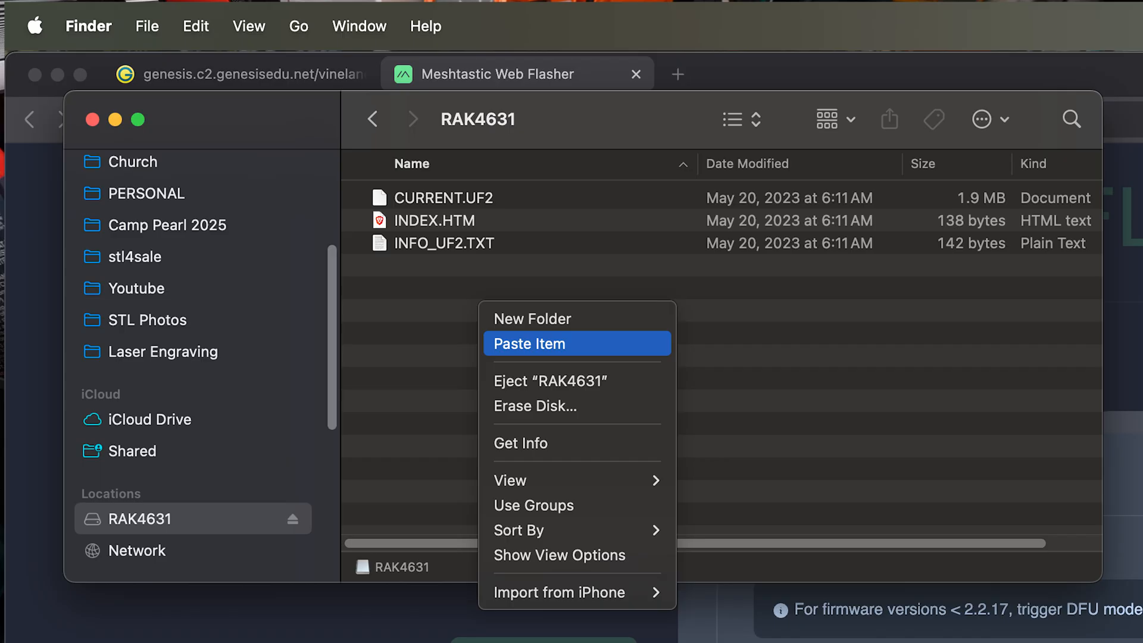